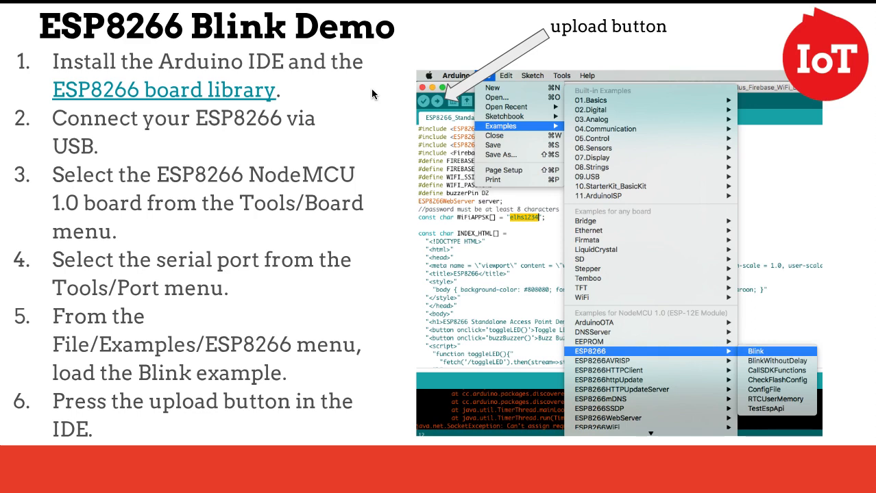
{"action": "mouse_move", "coordinate": [762, 357]}
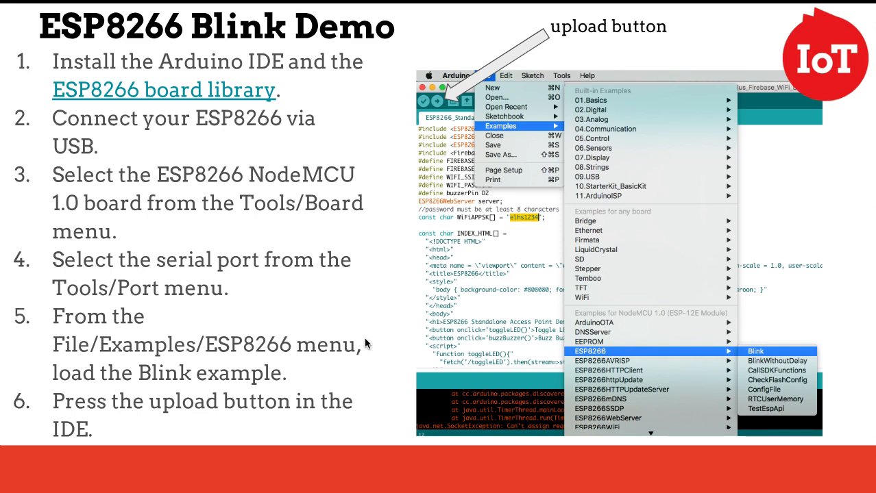
Step: Scroll to loop() and highlight its first and last S() calls
{"action": "left_click", "coordinate": [754, 350]}
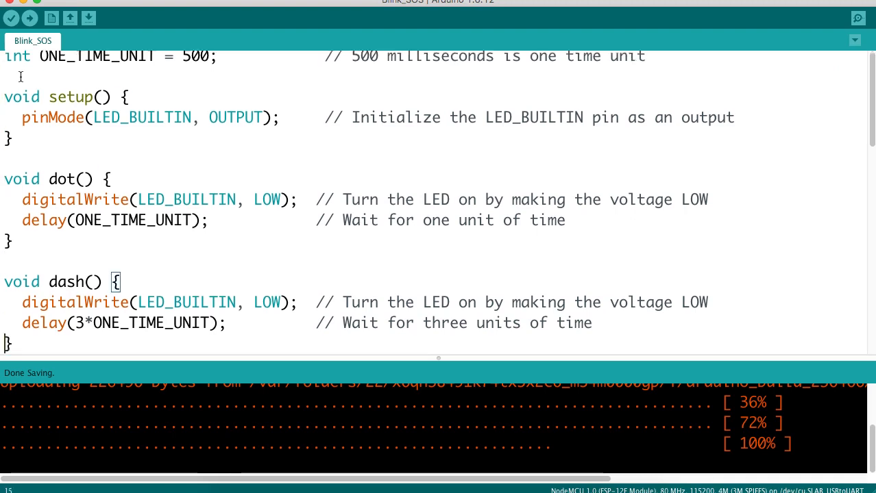
{"action": "scroll", "scroll_direction": "down", "scroll_amount": 3}
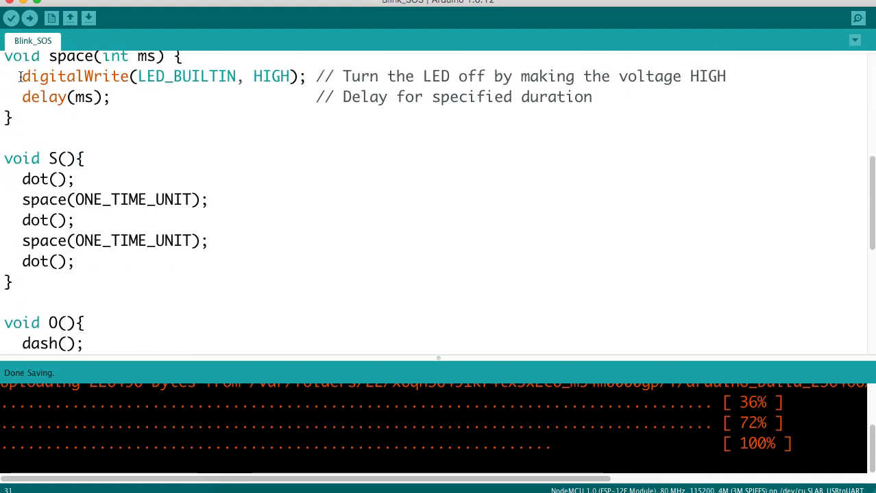
{"action": "scroll", "scroll_direction": "down", "scroll_amount": 3}
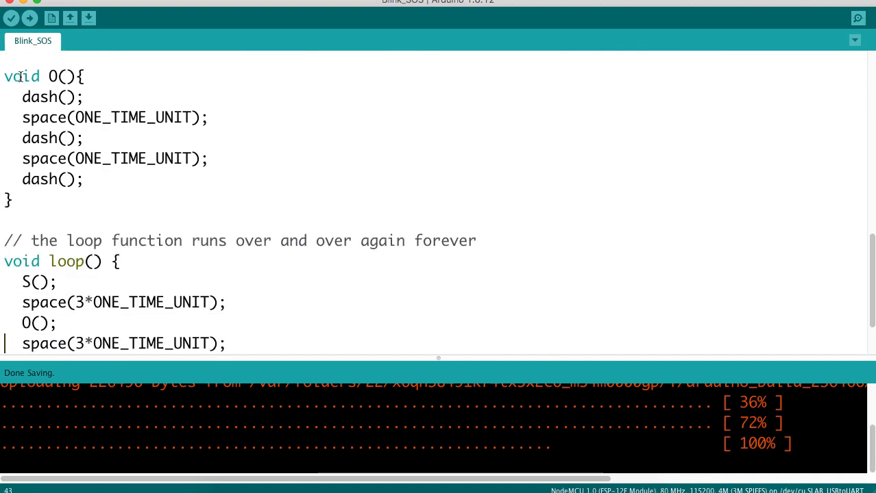
{"action": "scroll", "scroll_direction": "down", "scroll_amount": 3}
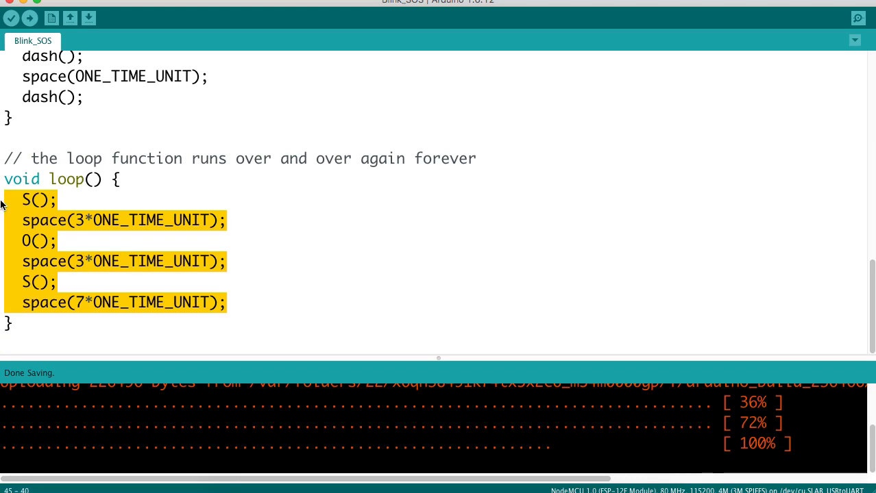
{"action": "left_click", "coordinate": [43, 199]}
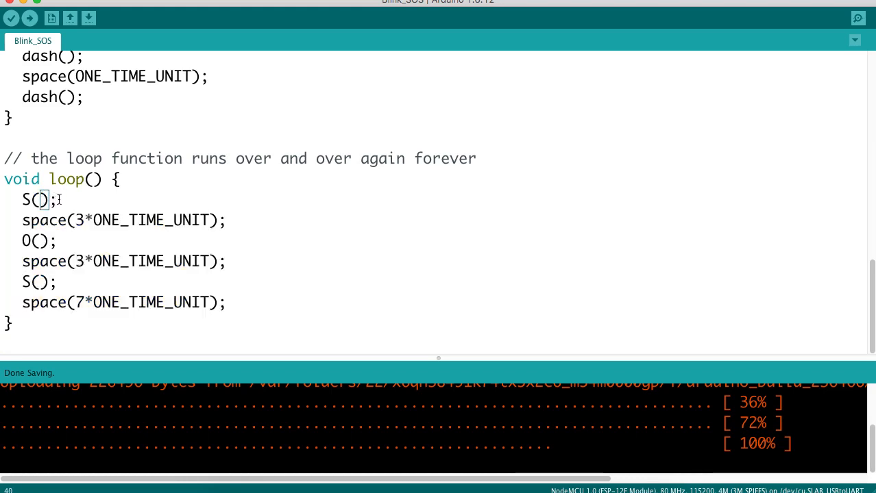
{"action": "double_click", "coordinate": [30, 199]}
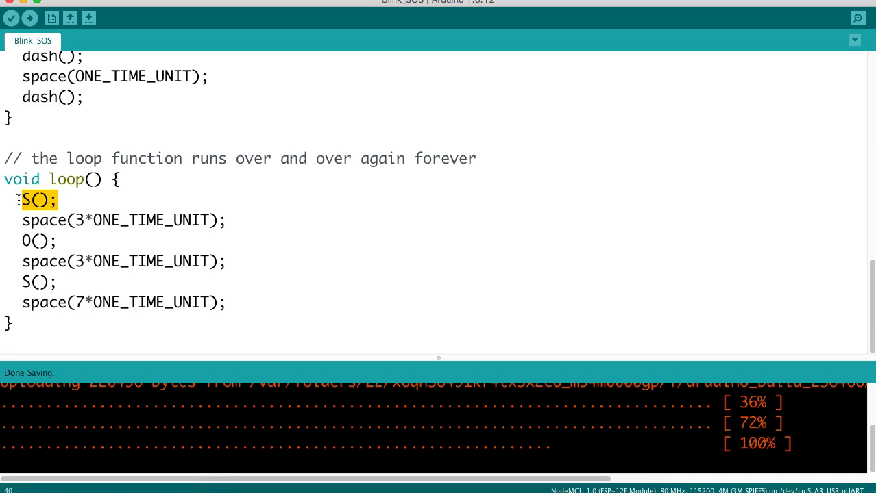
{"action": "mouse_move", "coordinate": [202, 216]}
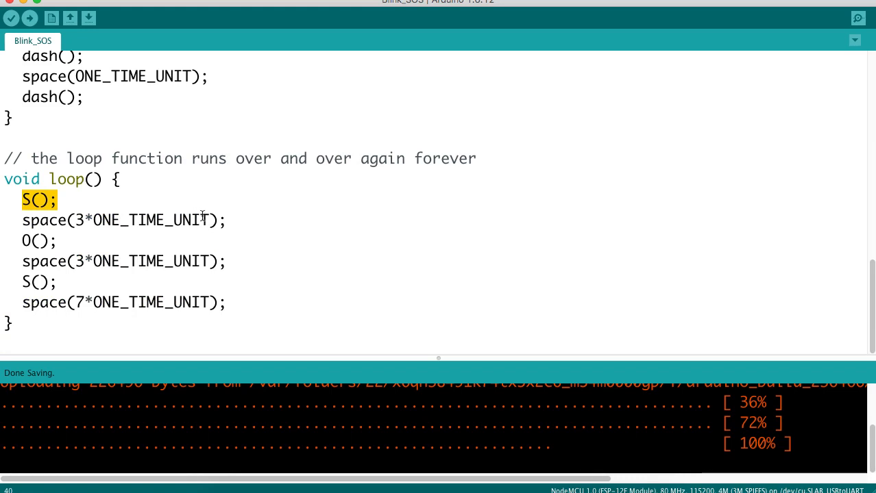
{"action": "double_click", "coordinate": [37, 240]}
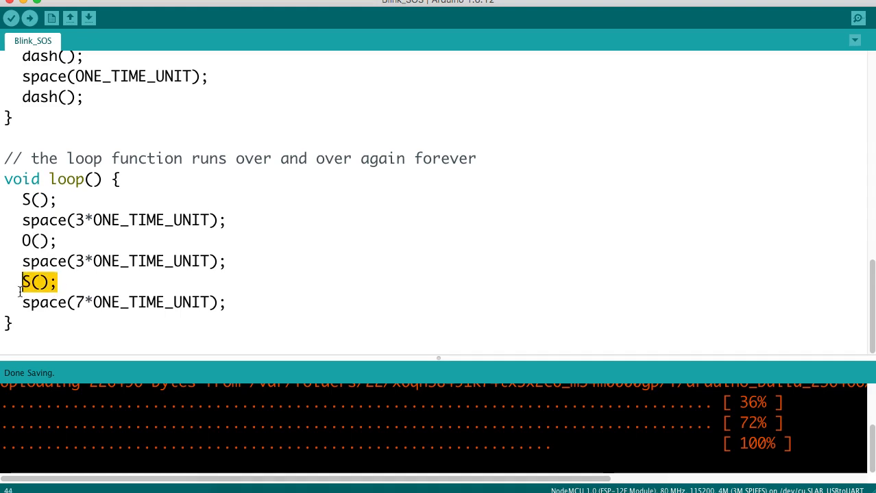
{"action": "mouse_move", "coordinate": [85, 195]}
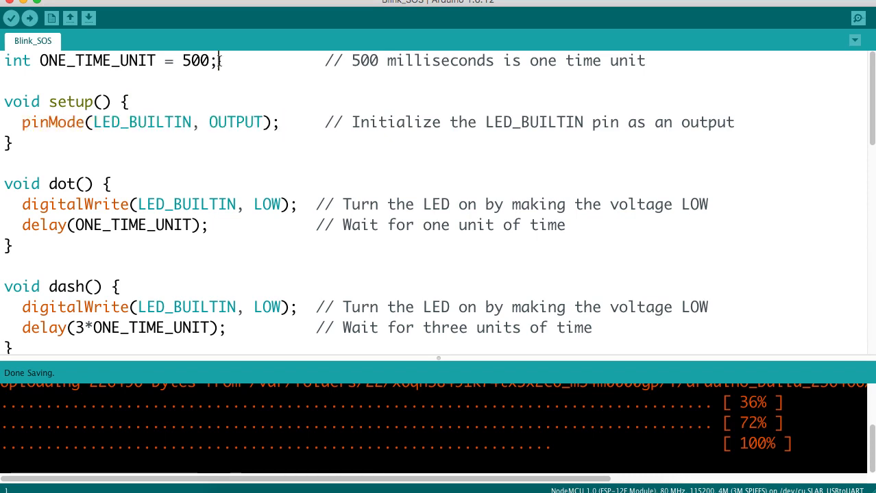
Step: Highlight the ONE_TIME_UNIT declaration, dash()'s three-unit delay and its digitalWrite LOW line
{"action": "triple_click", "coordinate": [109, 60]}
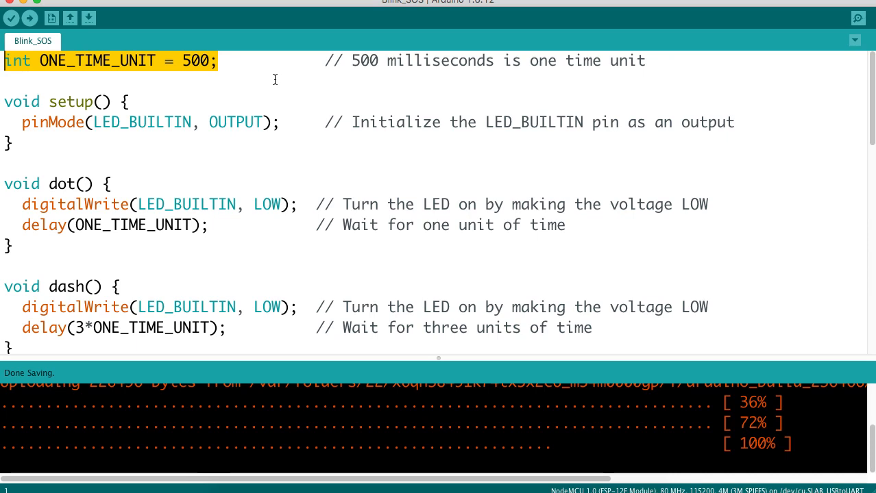
{"action": "mouse_move", "coordinate": [190, 143]}
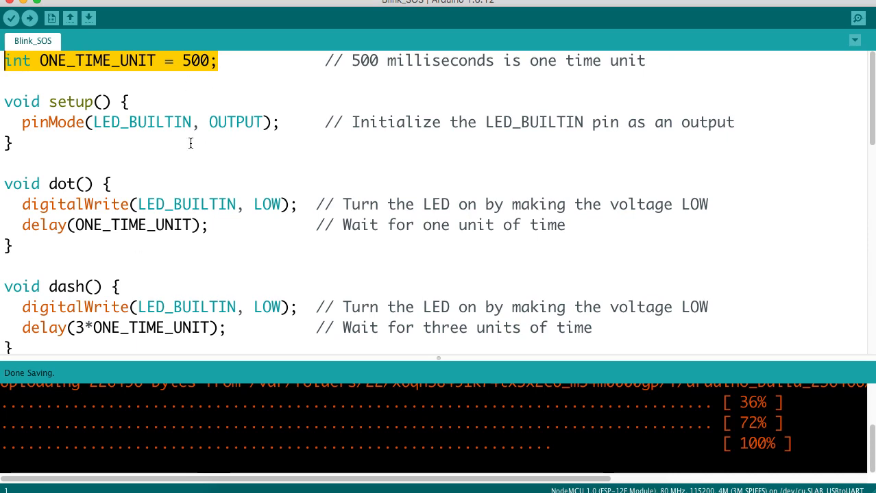
{"action": "mouse_move", "coordinate": [173, 169]}
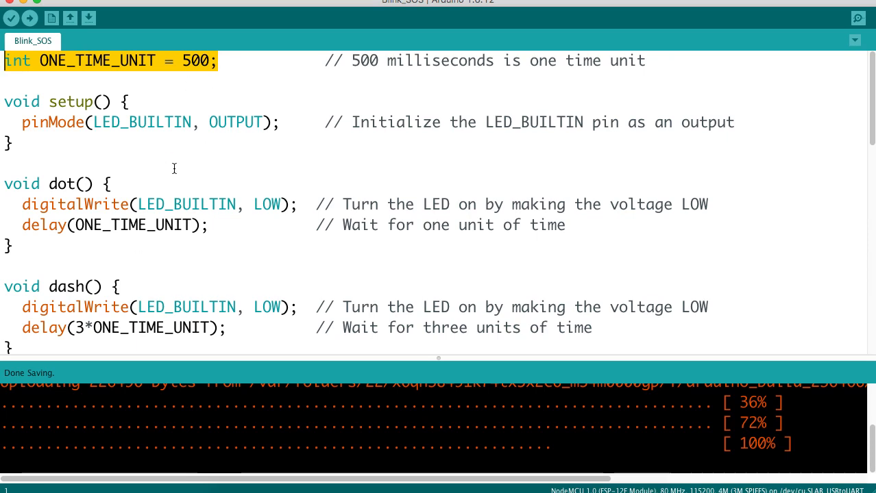
{"action": "left_click", "coordinate": [180, 183]}
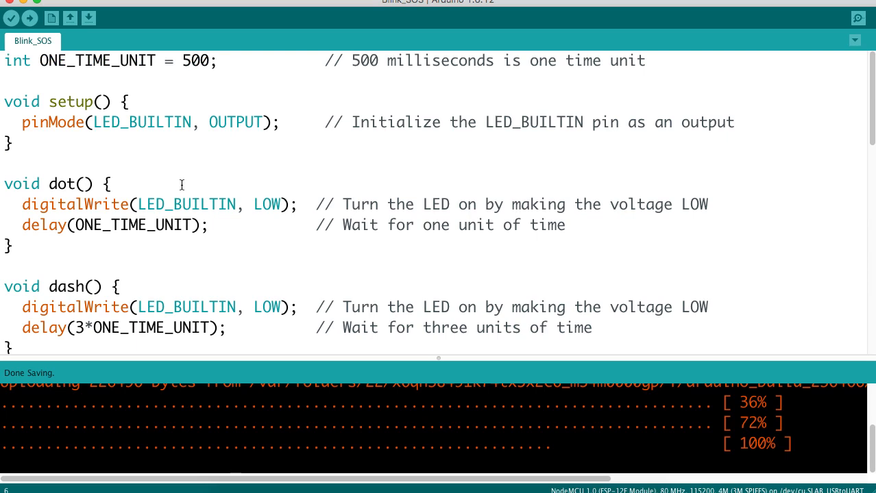
{"action": "mouse_move", "coordinate": [196, 240]}
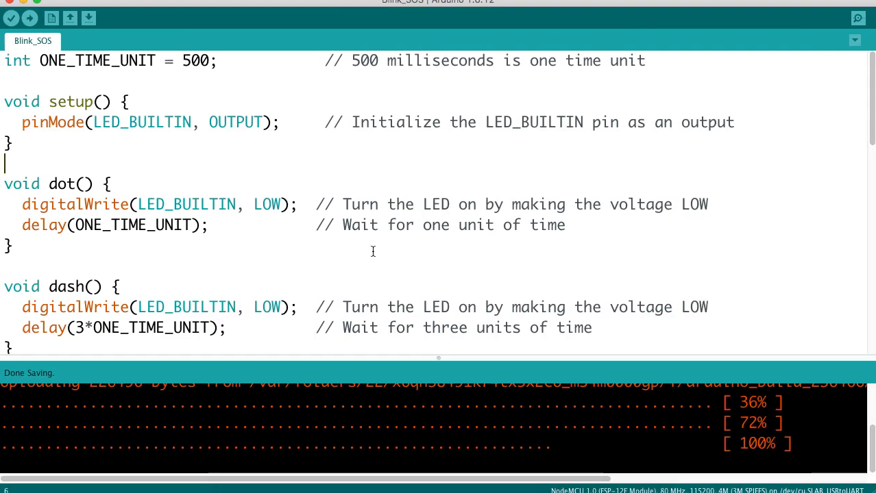
{"action": "mouse_move", "coordinate": [299, 264]}
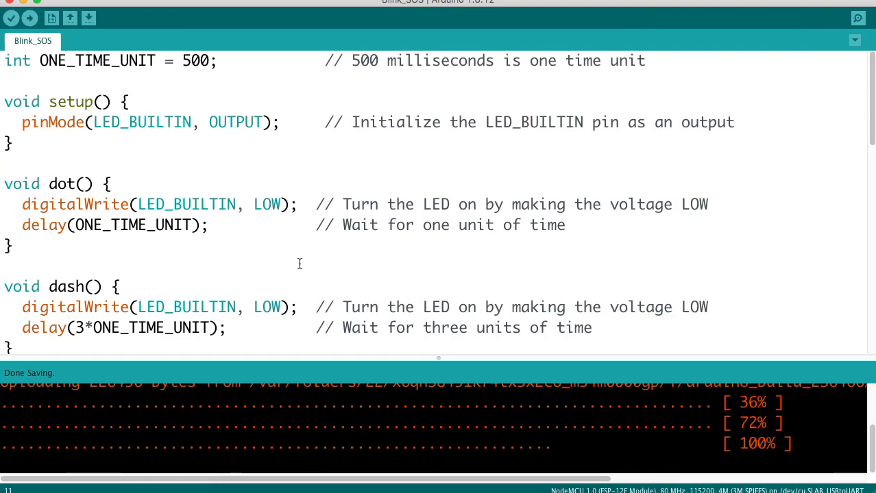
{"action": "scroll", "scroll_direction": "down", "scroll_amount": 3}
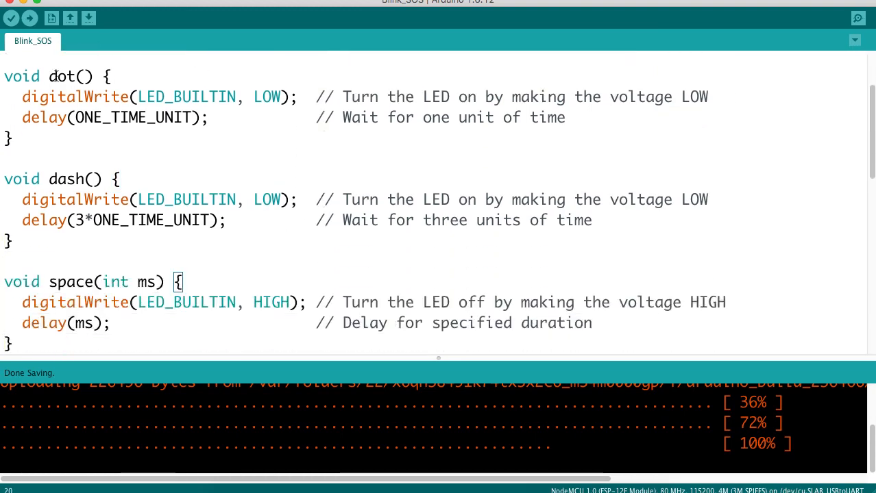
{"action": "double_click", "coordinate": [61, 76]}
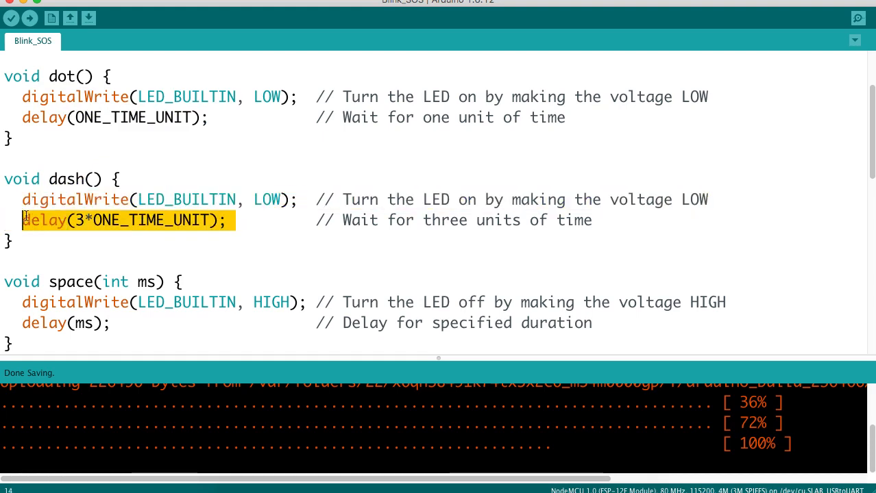
{"action": "left_click", "coordinate": [275, 199]}
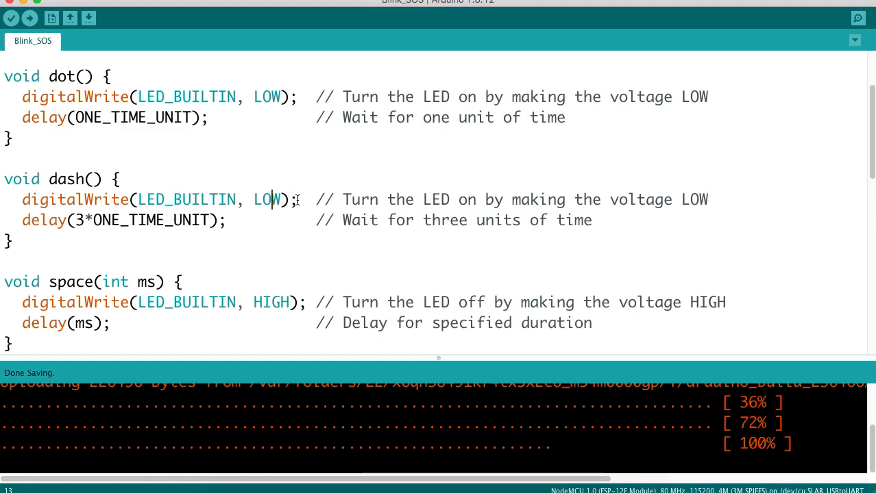
{"action": "triple_click", "coordinate": [158, 200]}
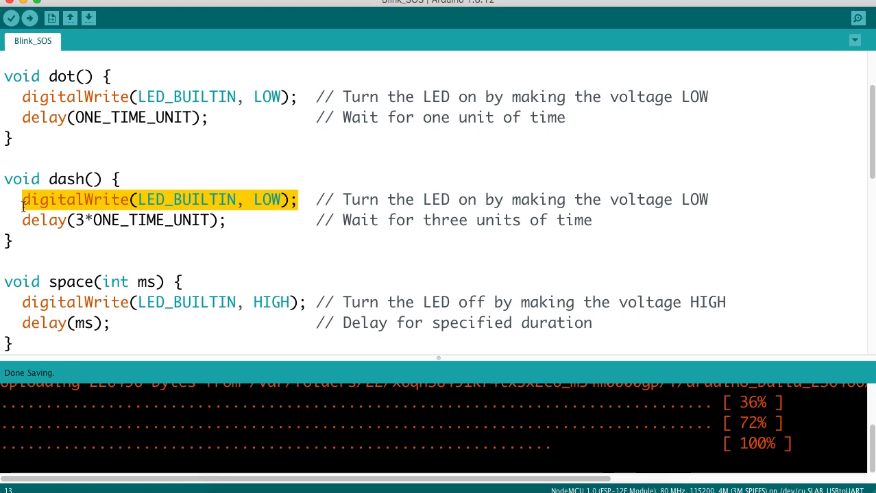
{"action": "mouse_move", "coordinate": [125, 220]}
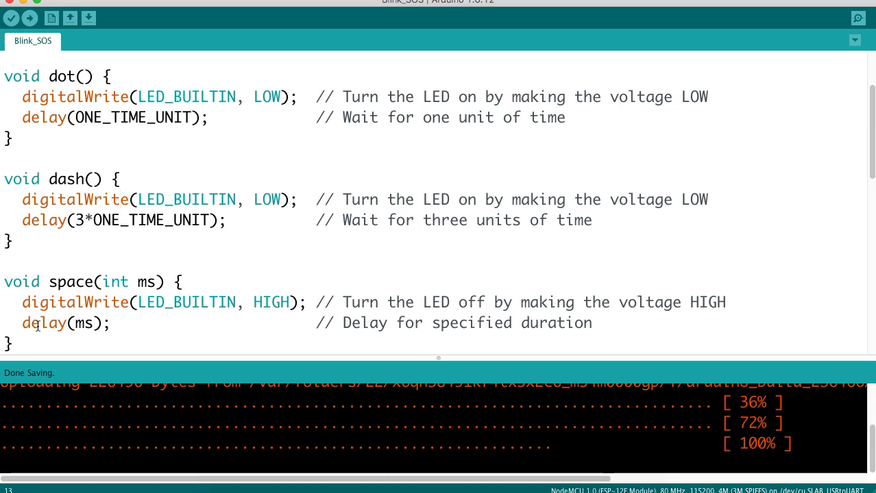
Step: Highlight the space() function, then its name, int type and ms parameter
{"action": "left_click", "coordinate": [120, 199]}
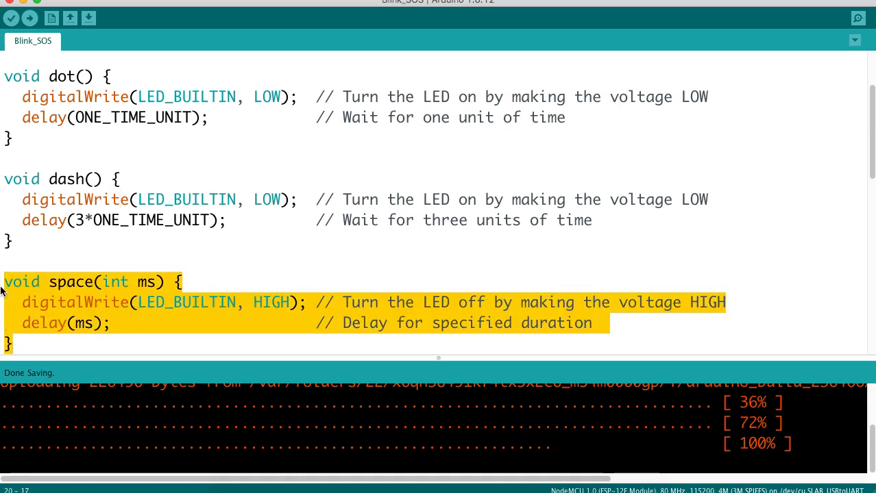
{"action": "left_click", "coordinate": [47, 282]}
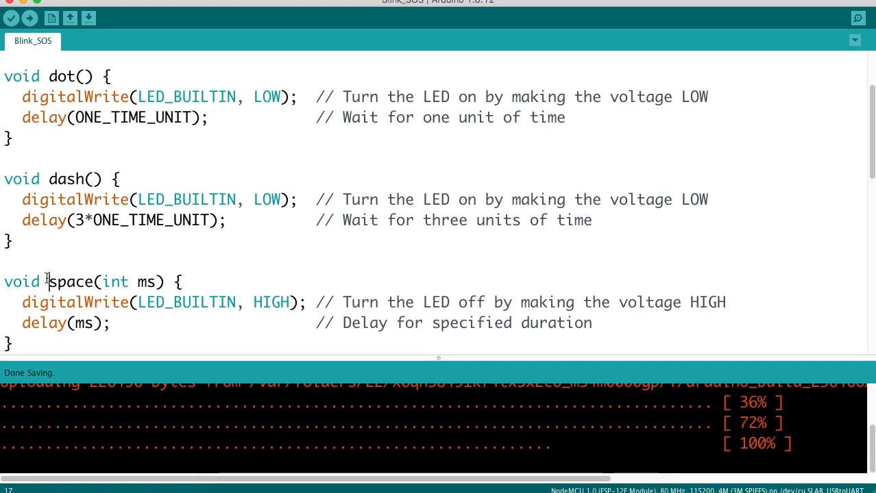
{"action": "double_click", "coordinate": [70, 281]}
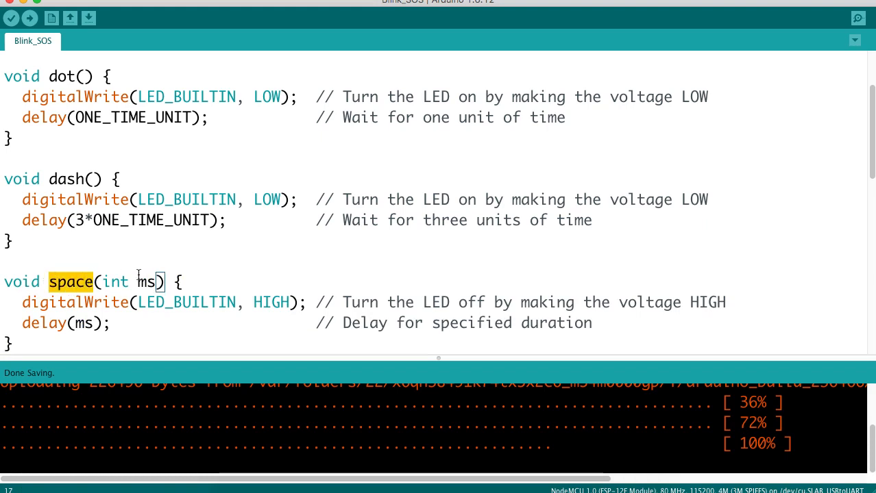
{"action": "double_click", "coordinate": [146, 282]}
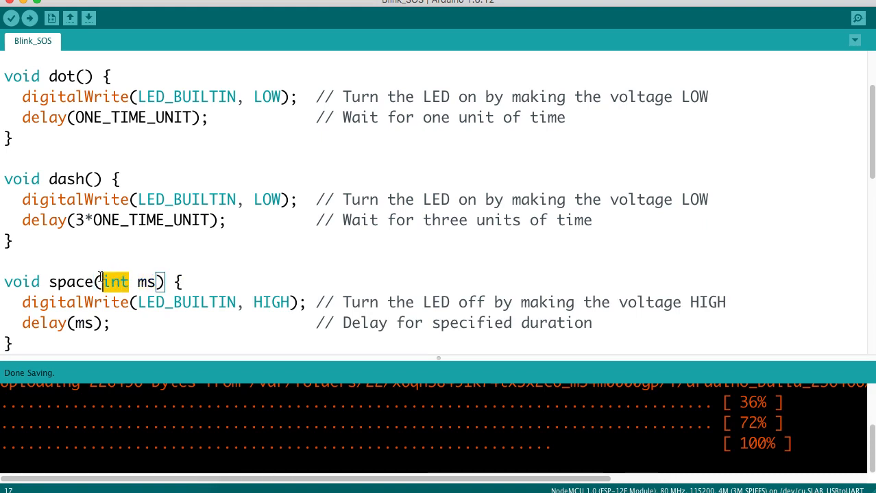
{"action": "double_click", "coordinate": [146, 281]}
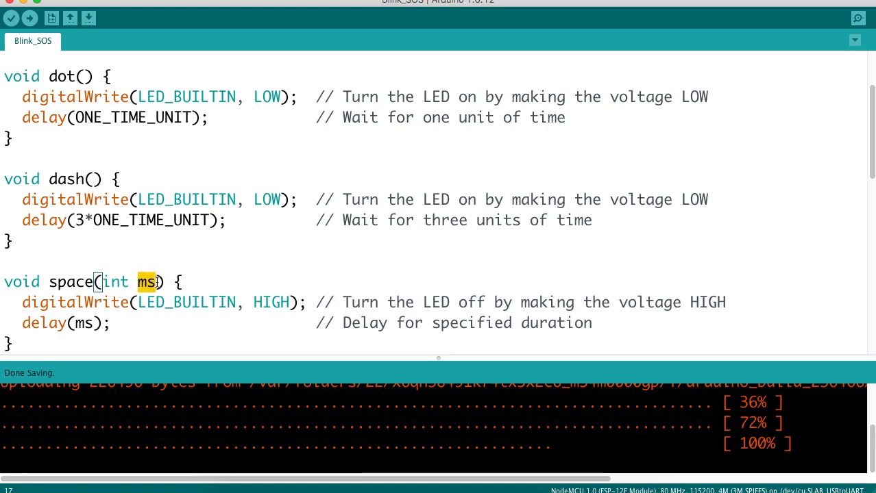
{"action": "left_click", "coordinate": [135, 322]}
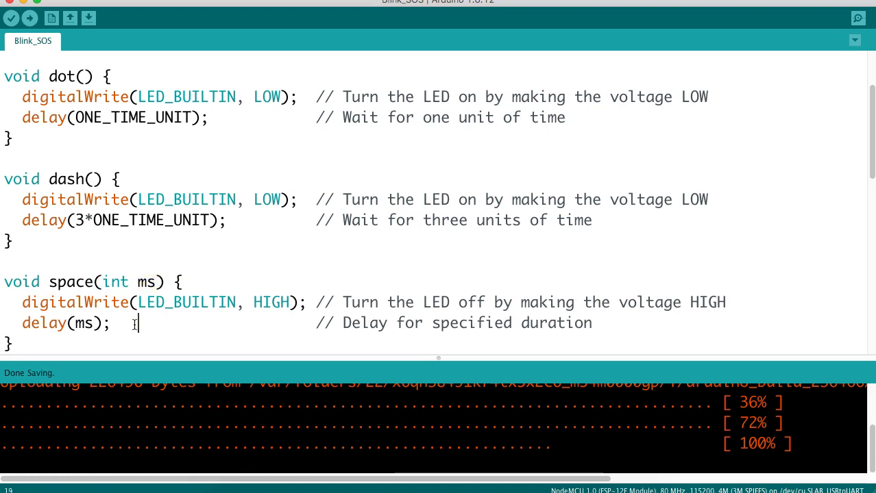
Step: Highlight the two-line space() body, then the whole space(int ms) function
{"action": "left_click_drag", "start_coordinate": [134, 323], "coordinate": [22, 302]}
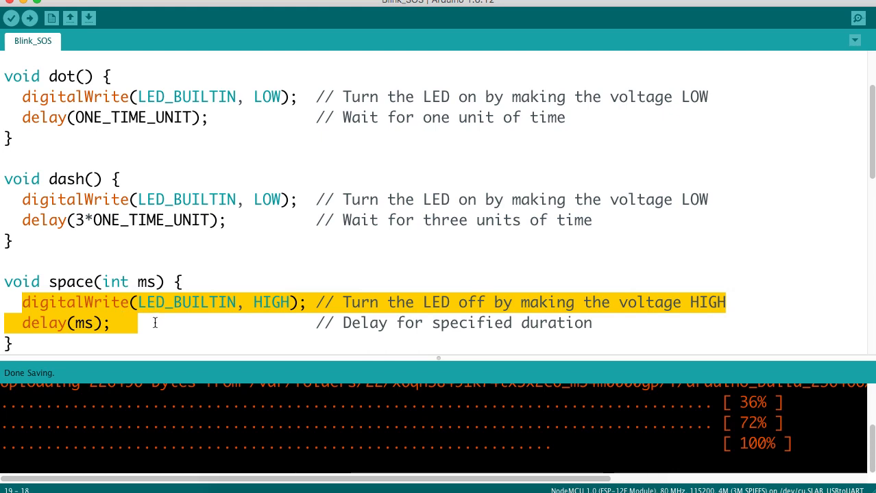
{"action": "left_click", "coordinate": [102, 323]}
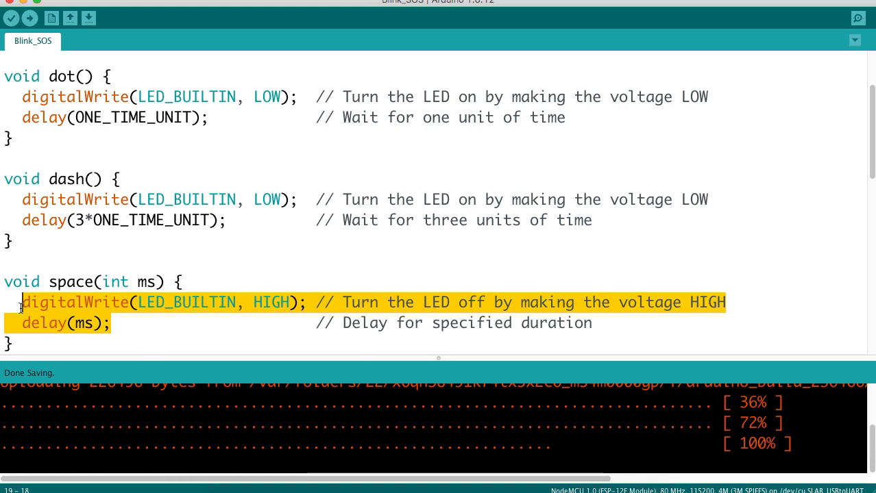
{"action": "left_click", "coordinate": [120, 323]}
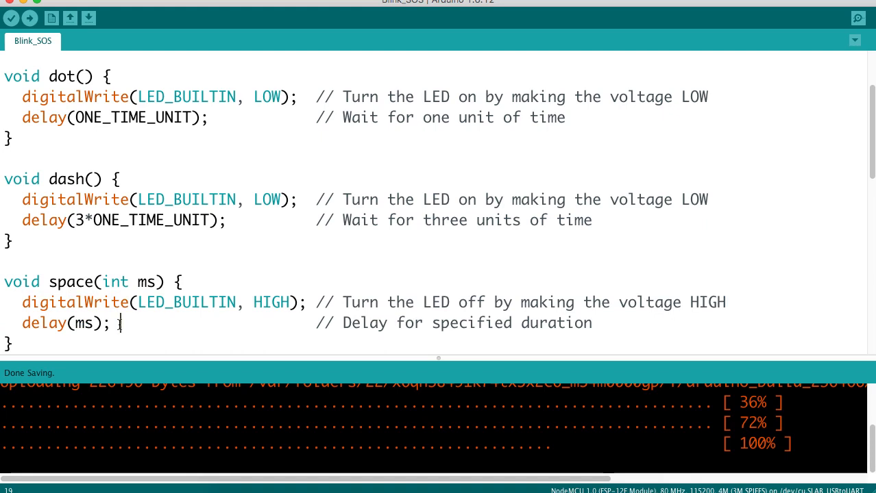
{"action": "left_click_drag", "start_coordinate": [121, 324], "coordinate": [0, 281]}
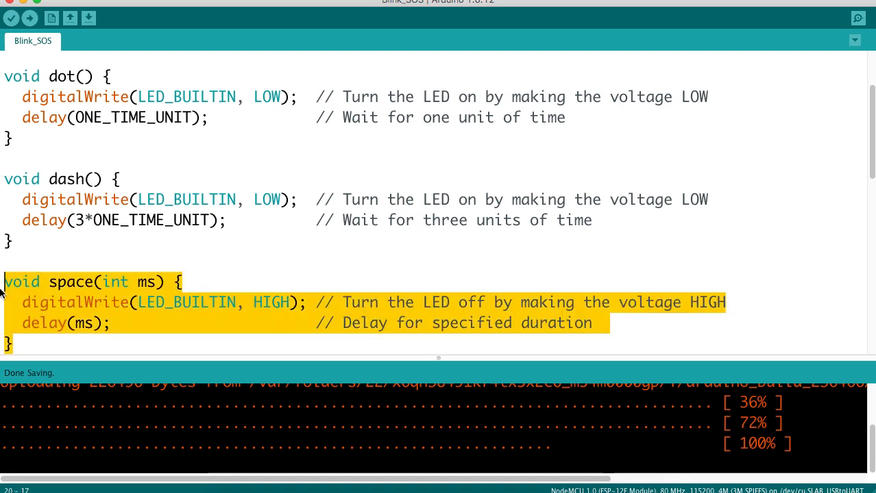
{"action": "left_click", "coordinate": [156, 282]}
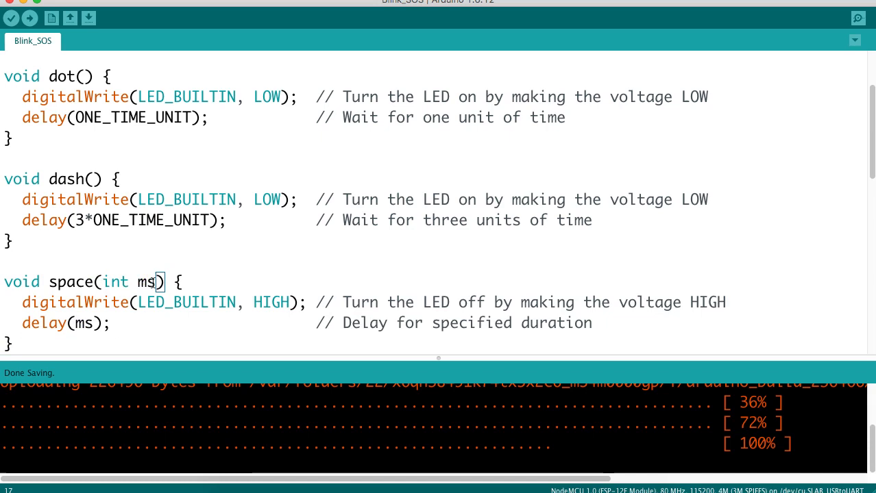
{"action": "double_click", "coordinate": [146, 281]}
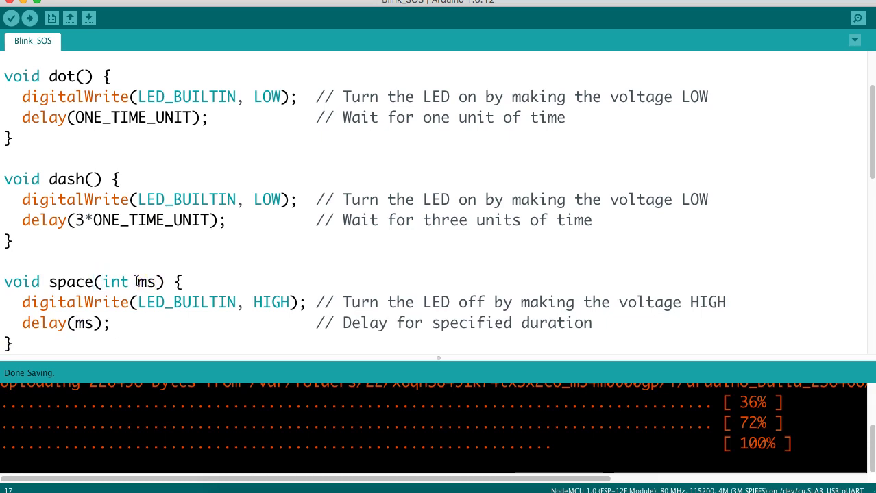
{"action": "double_click", "coordinate": [146, 282]}
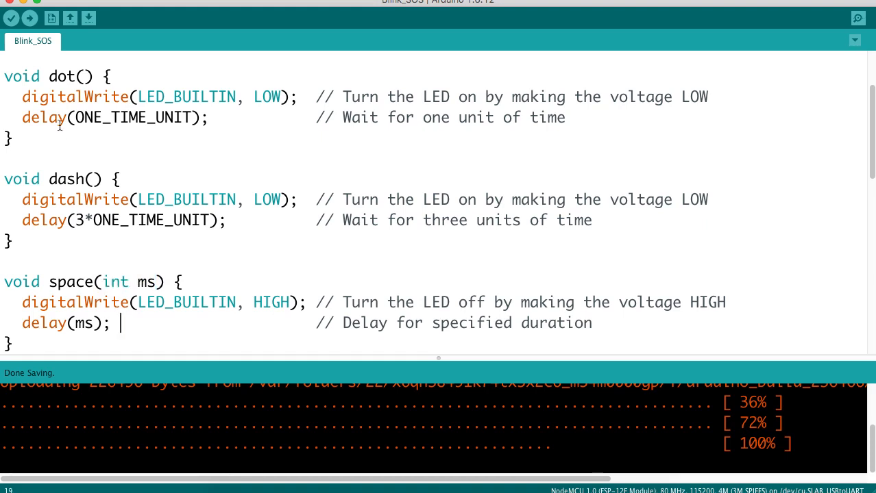
{"action": "left_click", "coordinate": [113, 323]}
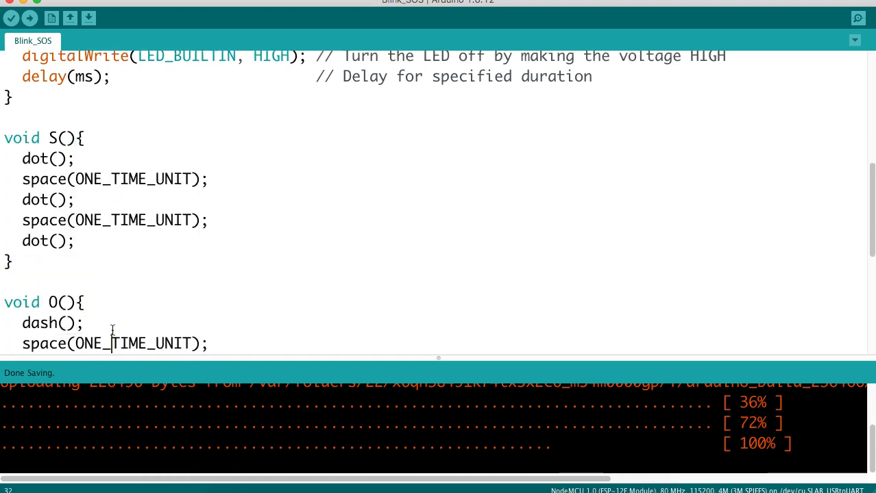
Step: Scroll to S() and highlight its last dot() call, bringing O() into view
{"action": "scroll", "scroll_direction": "down", "scroll_amount": 3}
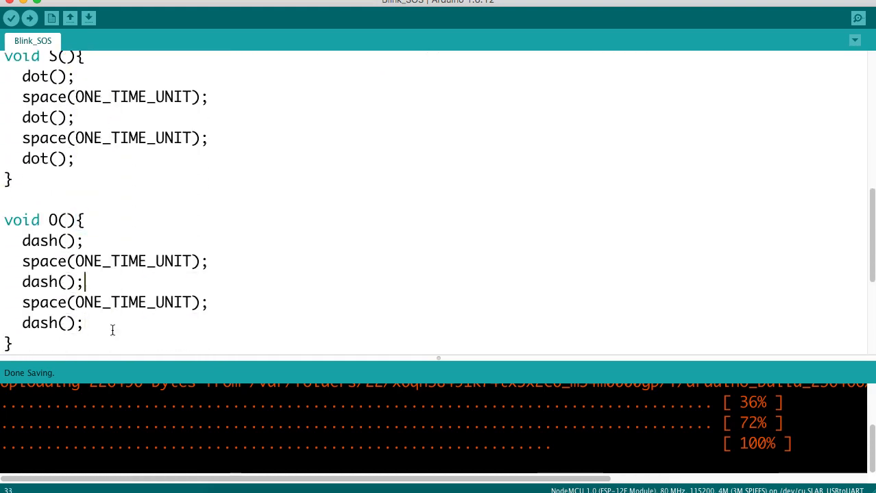
{"action": "left_click", "coordinate": [109, 97]}
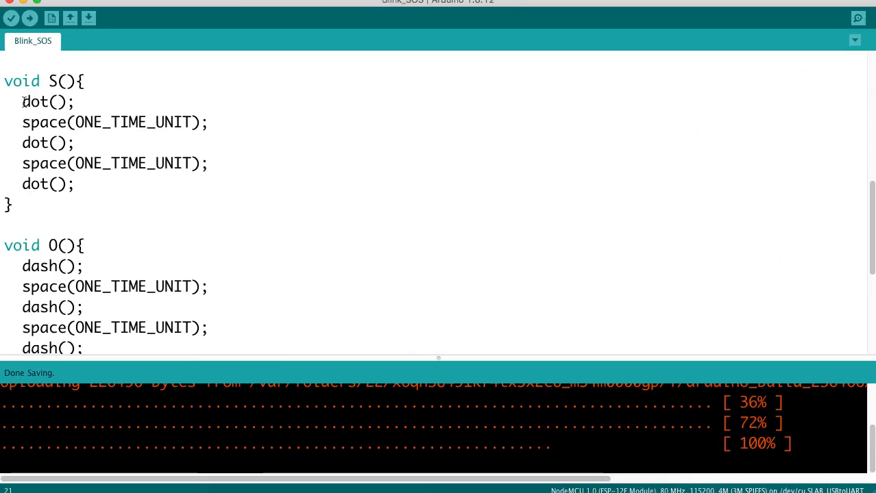
{"action": "double_click", "coordinate": [35, 102]}
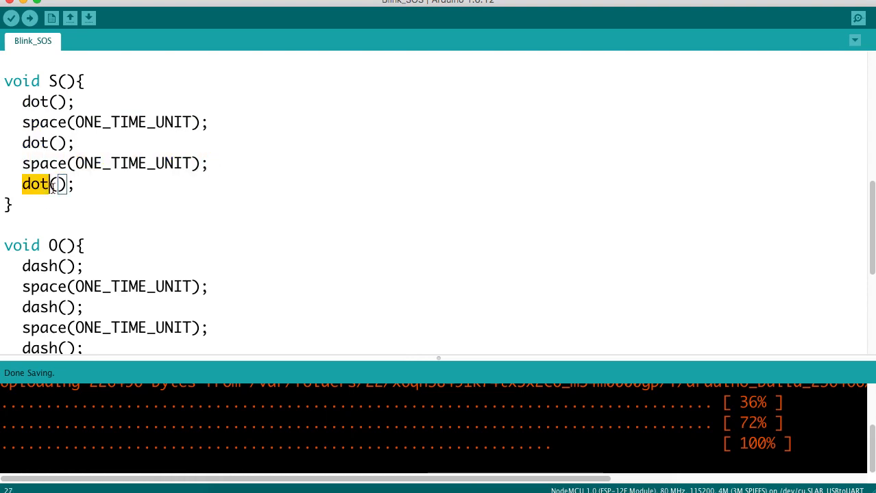
{"action": "left_click", "coordinate": [61, 156]}
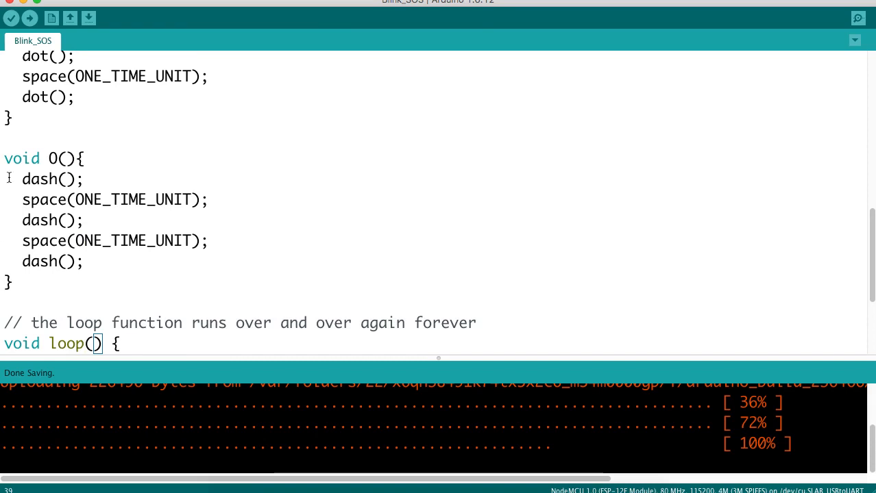
Step: Scroll down until the full loop() body with S, O, S calls is visible
{"action": "double_click", "coordinate": [39, 179]}
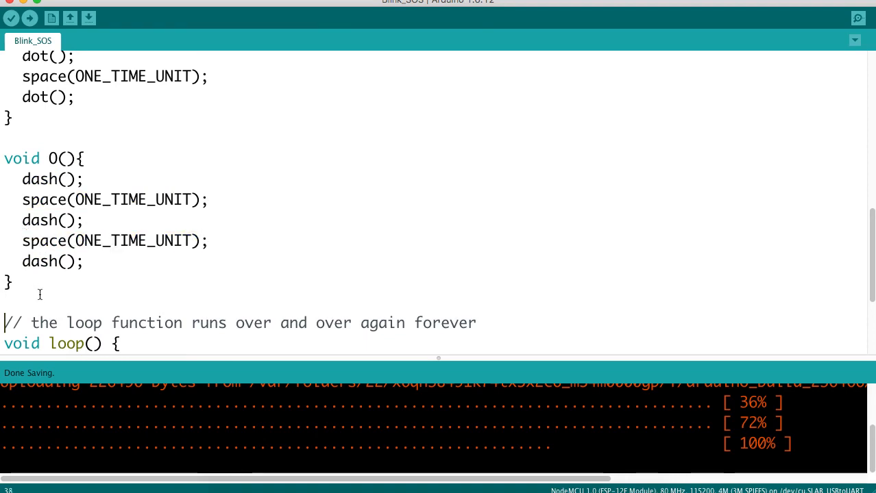
{"action": "scroll", "scroll_direction": "down", "scroll_amount": 3}
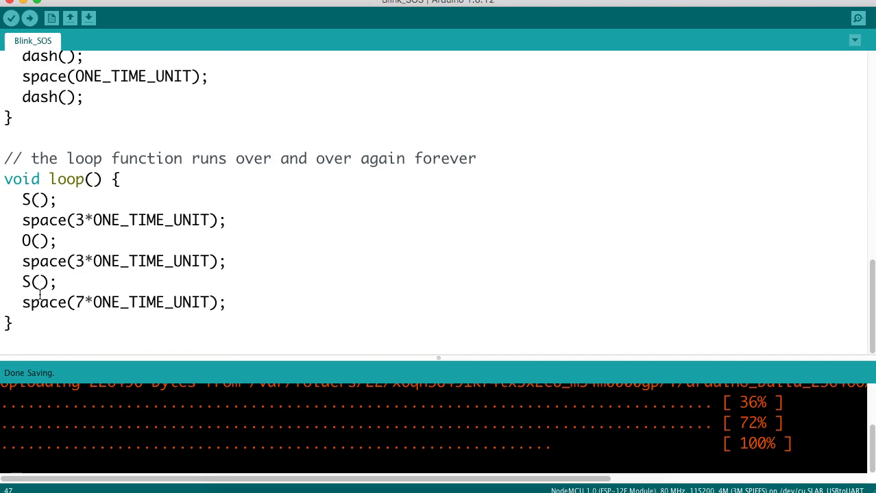
{"action": "left_click", "coordinate": [49, 178]}
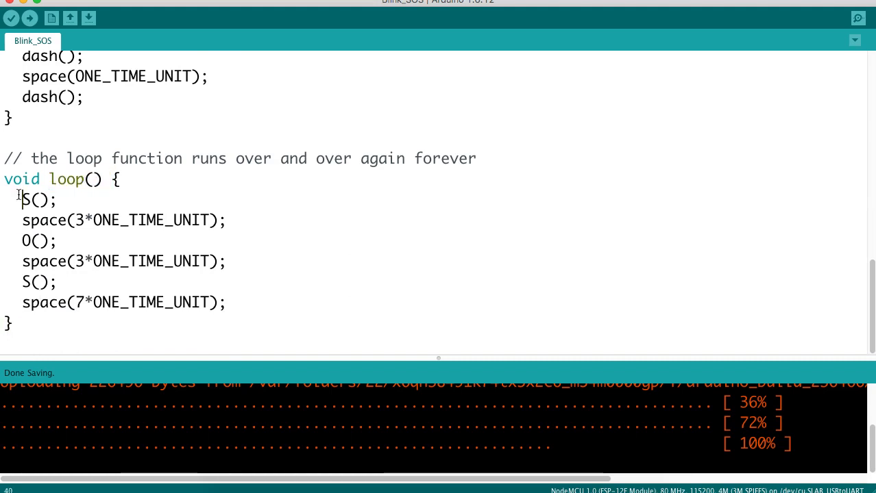
{"action": "double_click", "coordinate": [36, 199]}
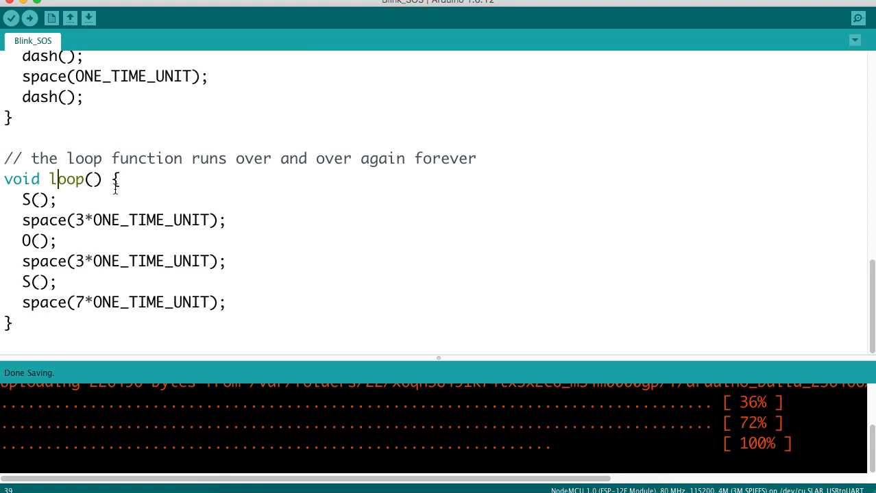
{"action": "scroll", "scroll_direction": "up", "scroll_amount": 3}
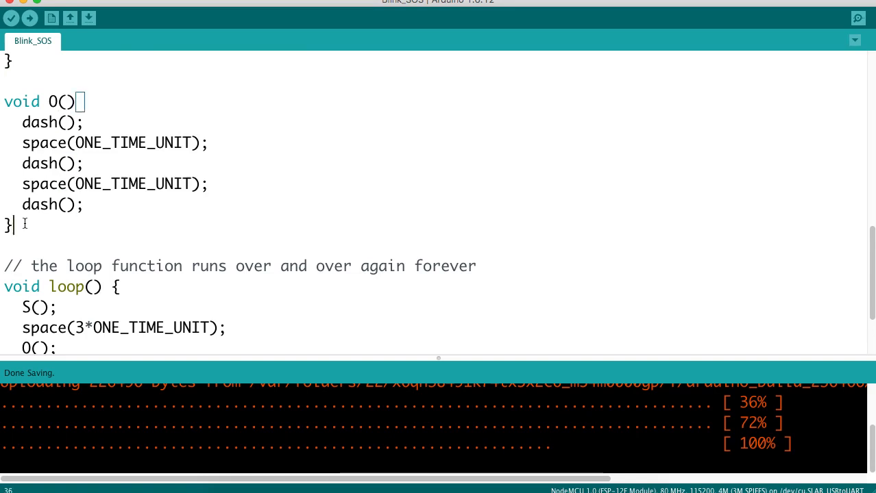
{"action": "scroll", "scroll_direction": "down", "scroll_amount": 3}
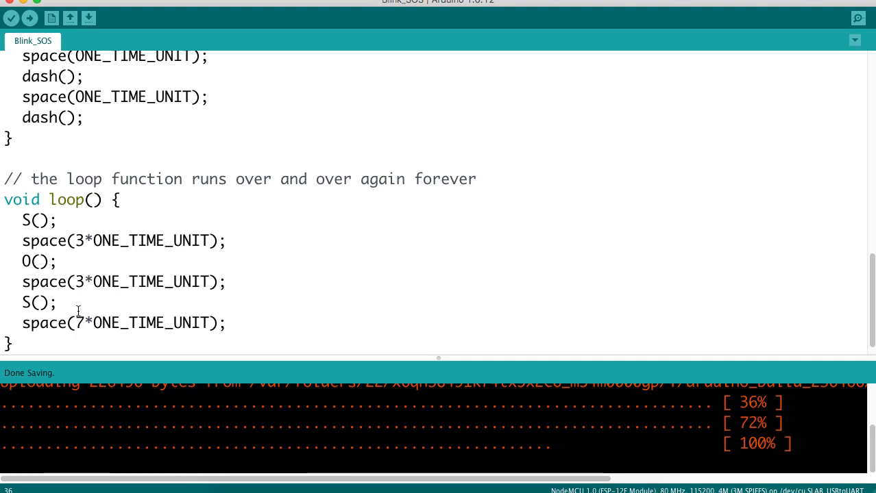
{"action": "mouse_move", "coordinate": [80, 173]}
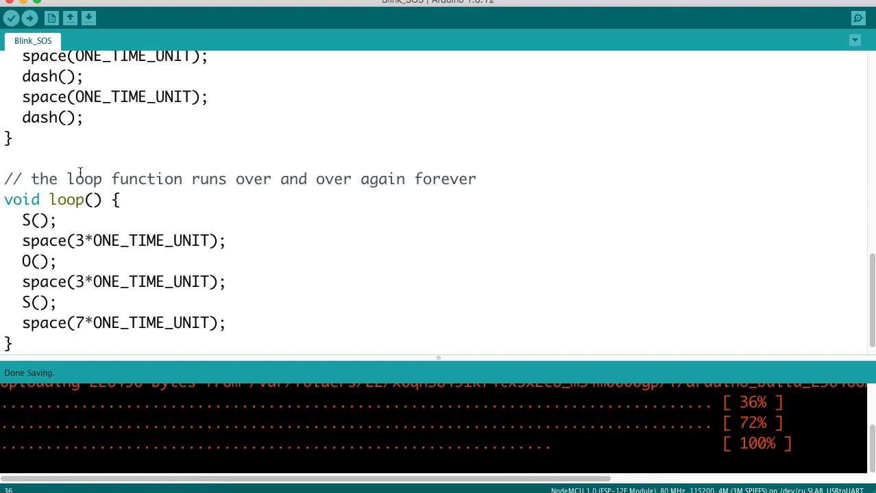
{"action": "mouse_move", "coordinate": [87, 292]}
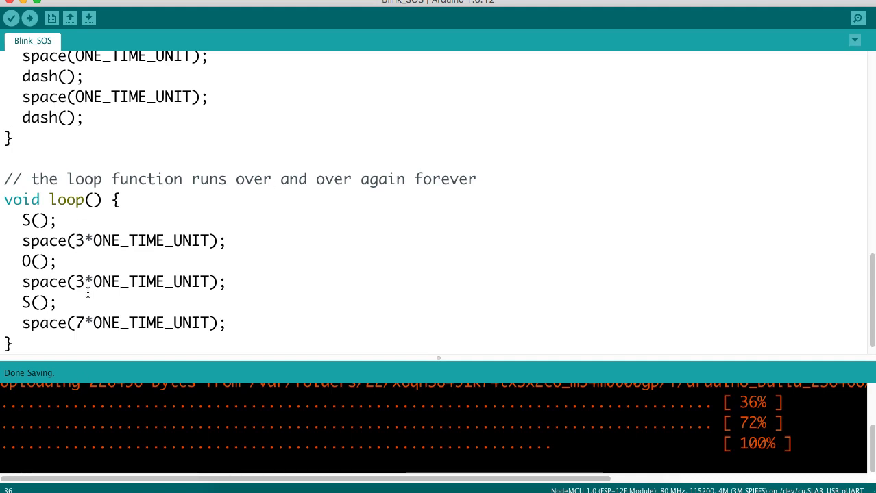